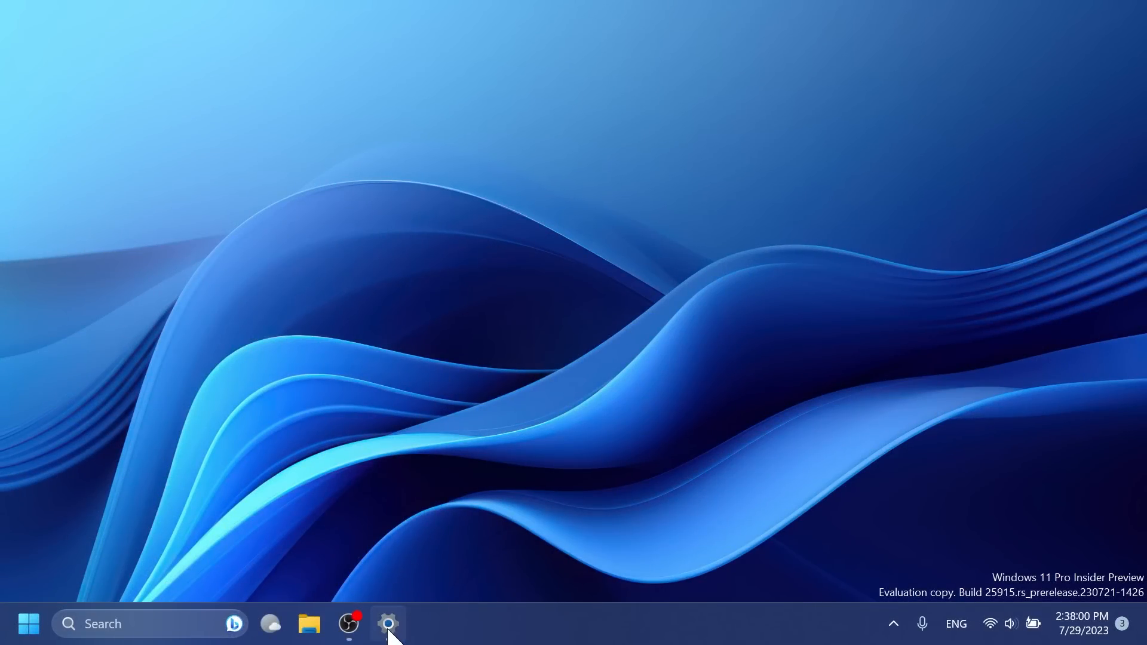
# View the system About details, close them, and scroll through the next page
pyautogui.click(389, 623)
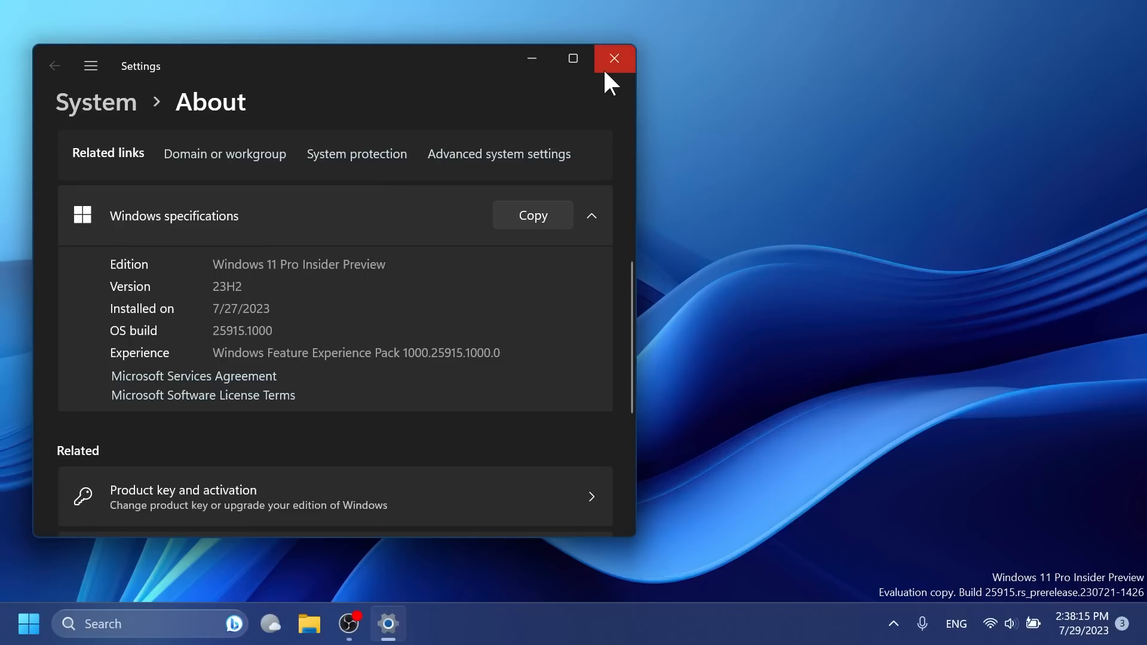
pyautogui.click(613, 58)
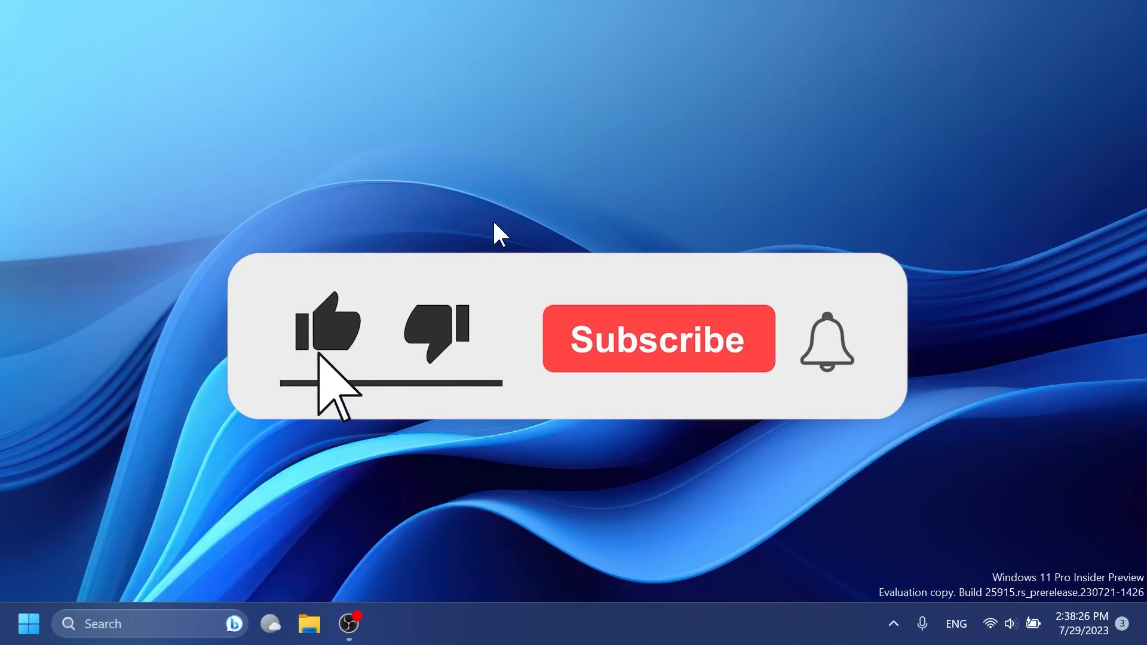
pyautogui.click(657, 338)
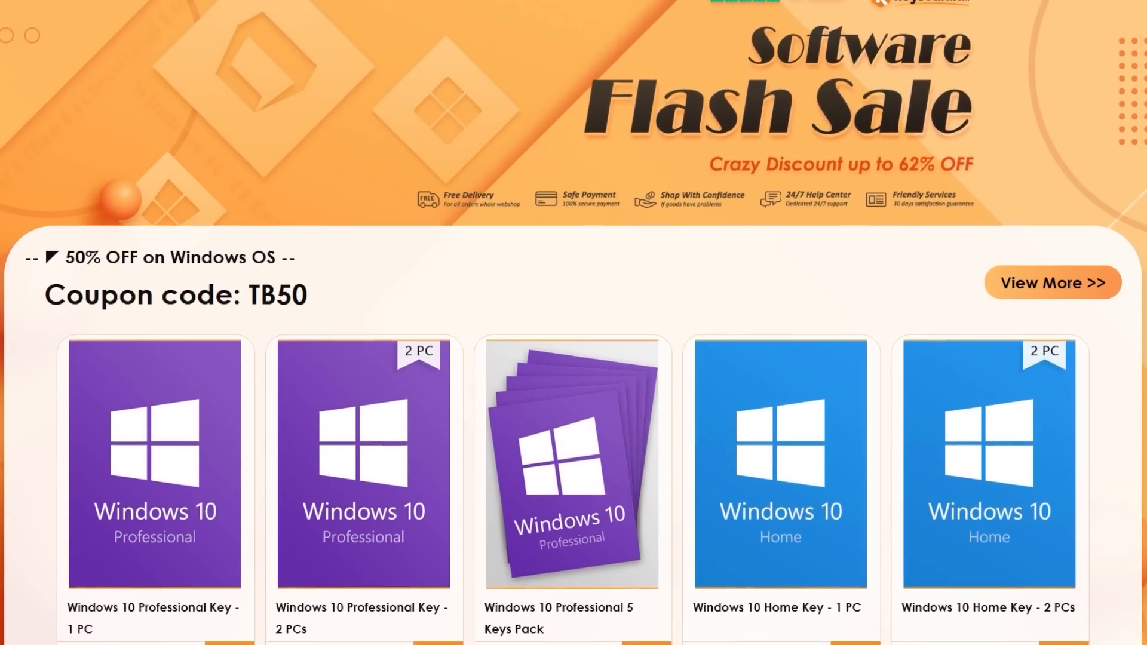
pyautogui.scroll(-3)
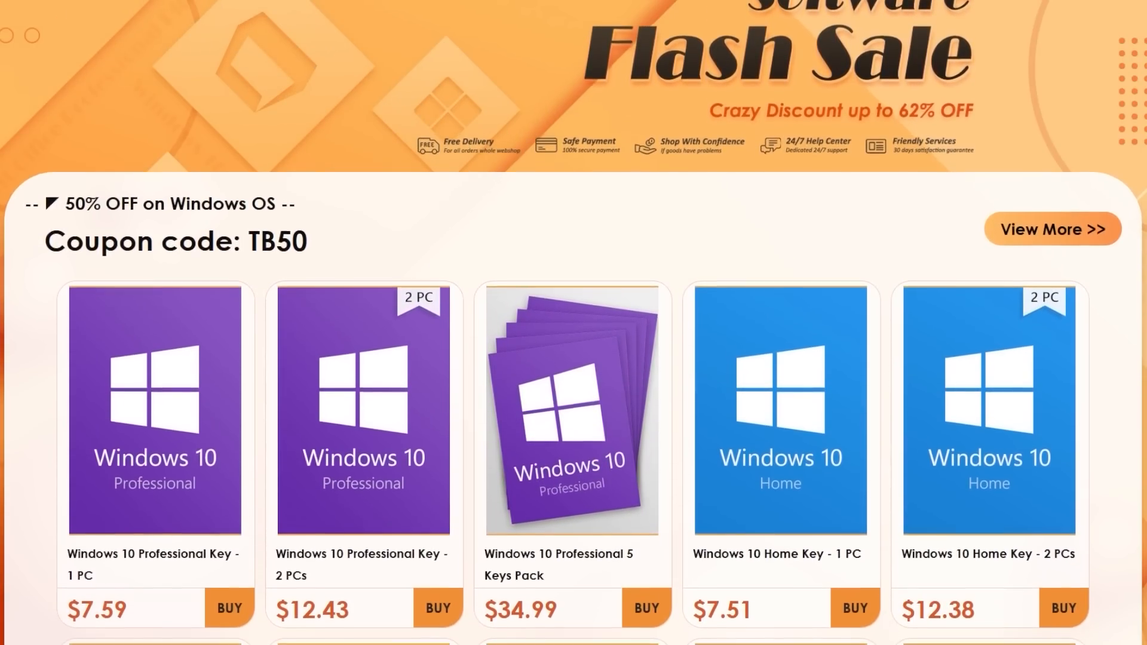
pyautogui.scroll(-3)
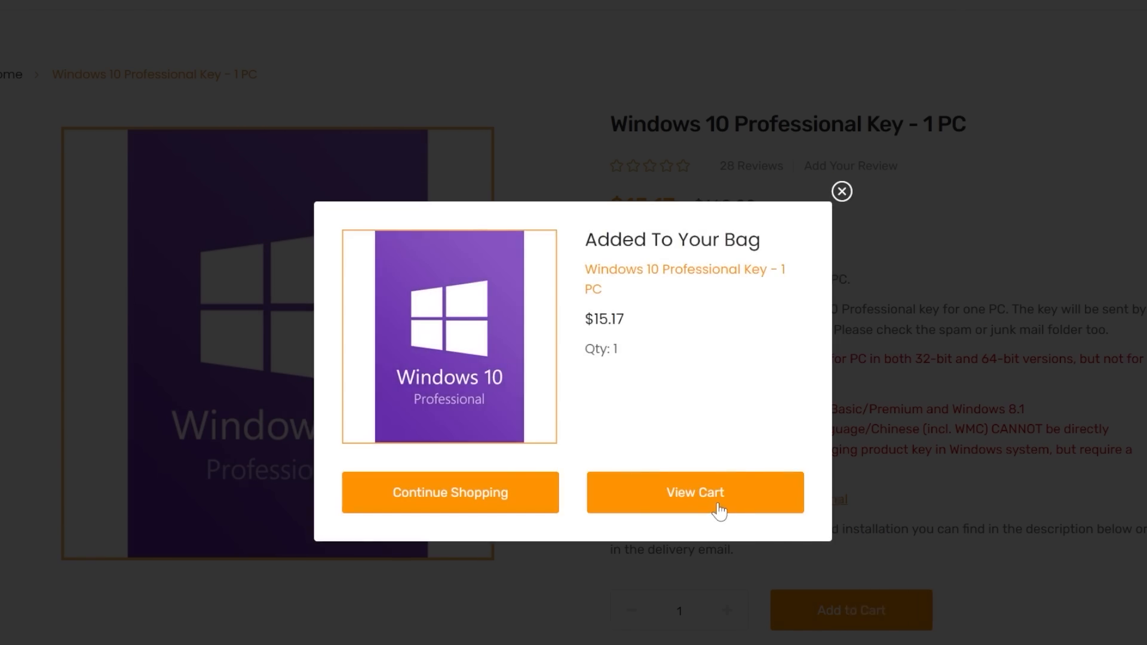
# Open the shopping bag and try entering a coupon for the Office 2021 order
pyautogui.click(694, 492)
pyautogui.write('TB')
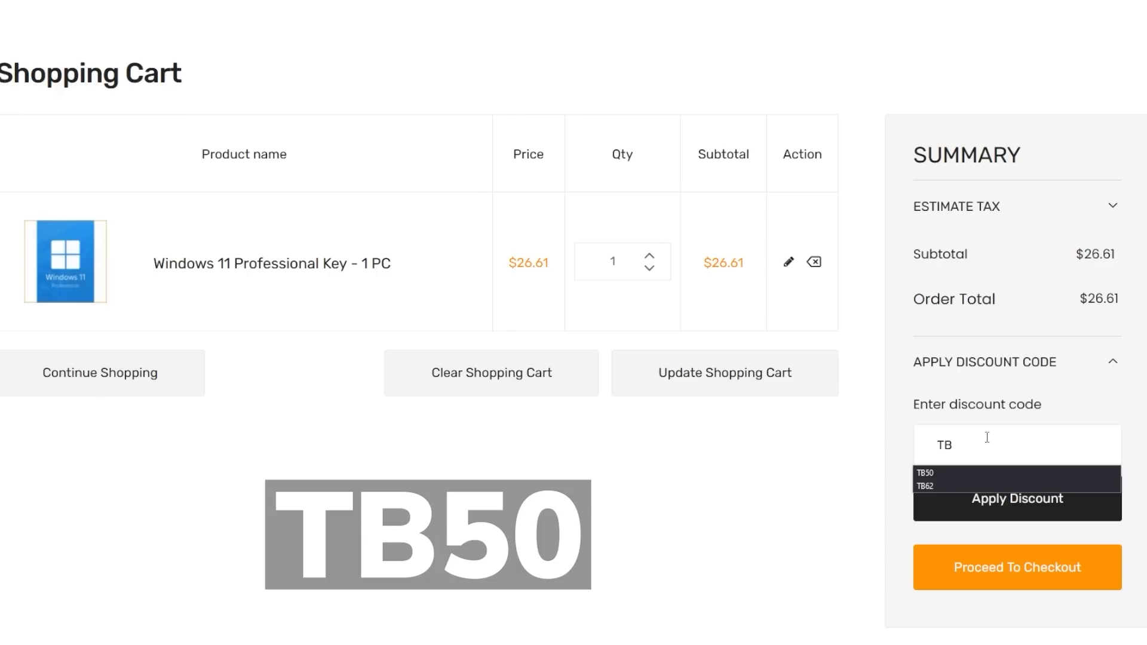
pyautogui.click(1016, 499)
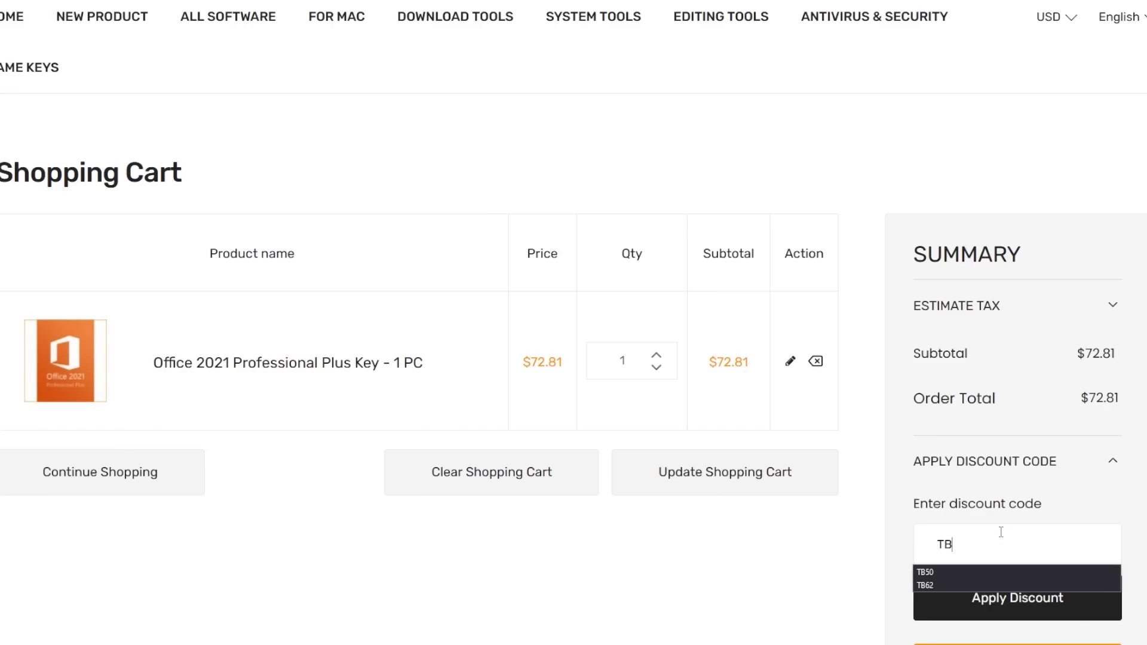
pyautogui.click(1016, 597)
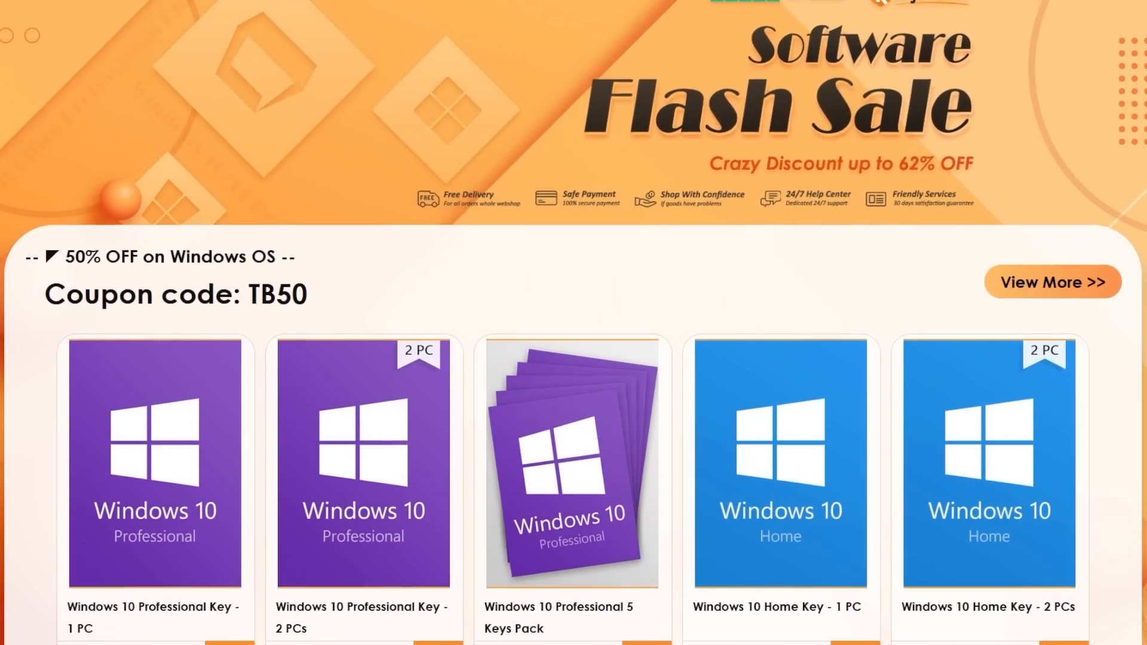
# Open File Explorer to Home's Quick access folders, then close it
pyautogui.scroll(-3)
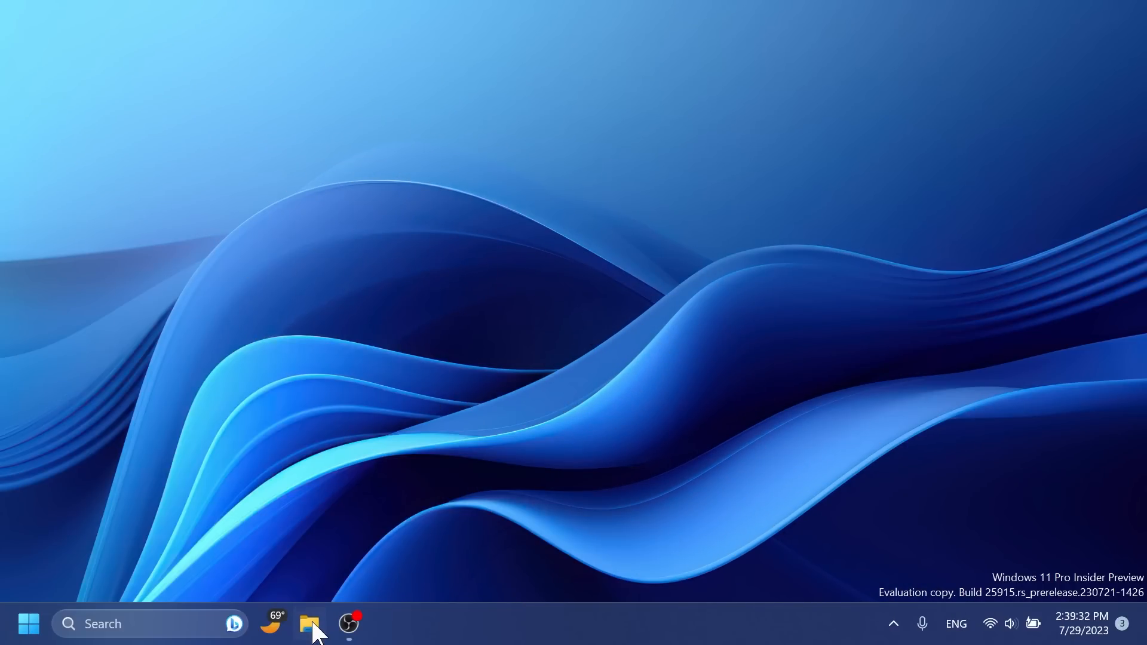
pyautogui.click(309, 623)
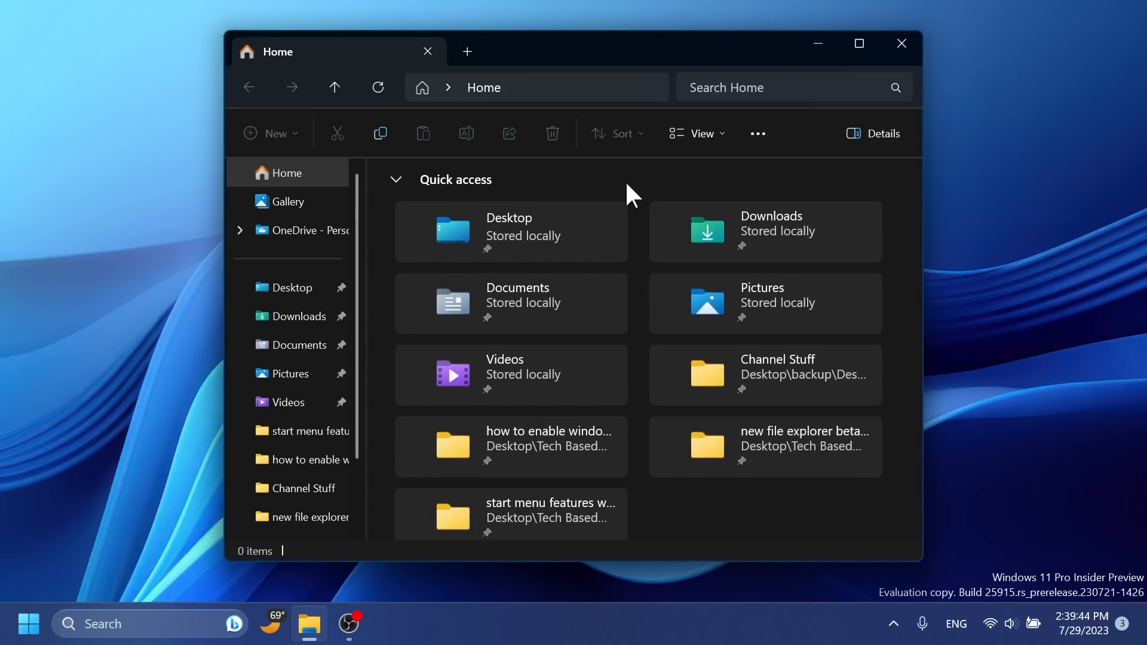
pyautogui.click(901, 43)
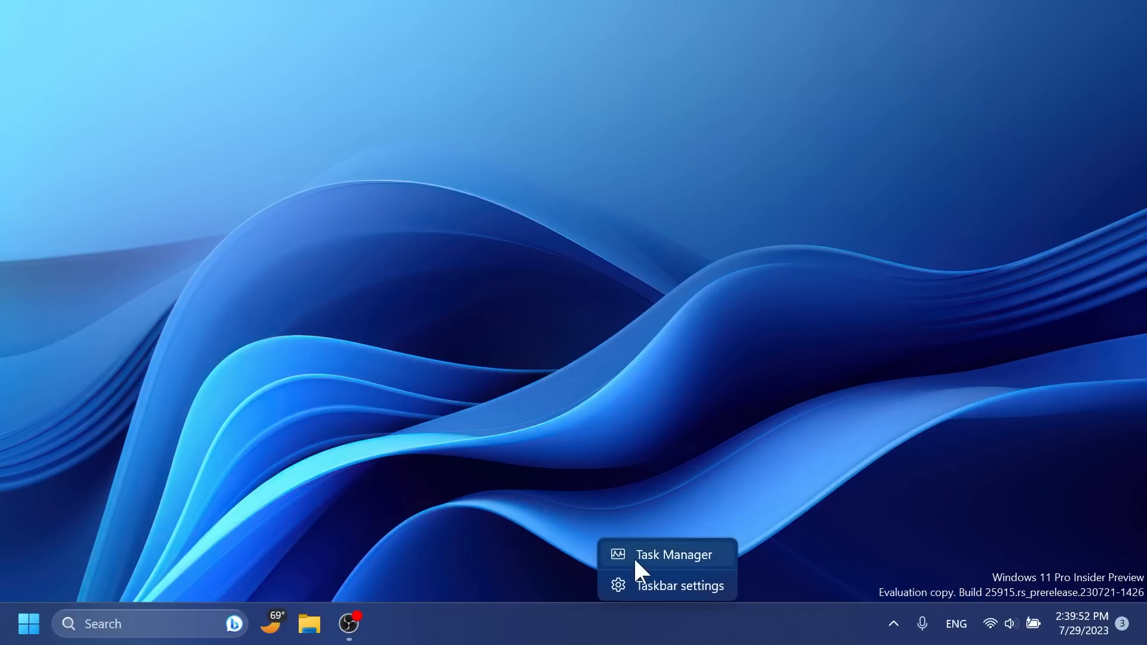
# Open taskbar personalization, set taskbar buttons to Never combine, then close Settings
pyautogui.click(680, 586)
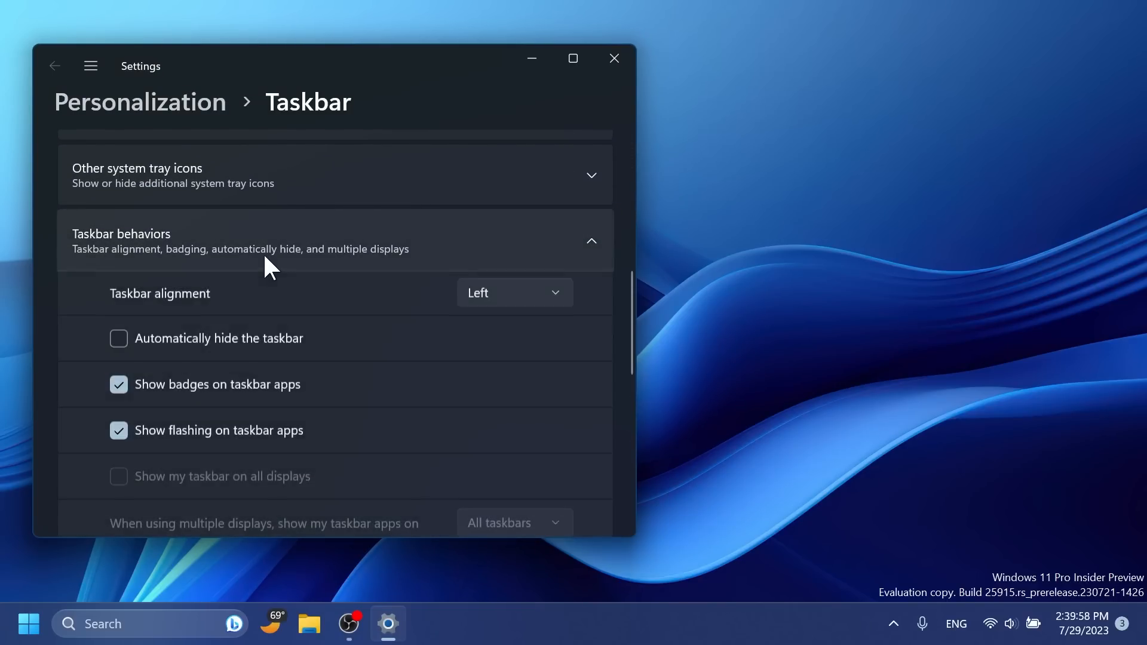
pyautogui.scroll(-3)
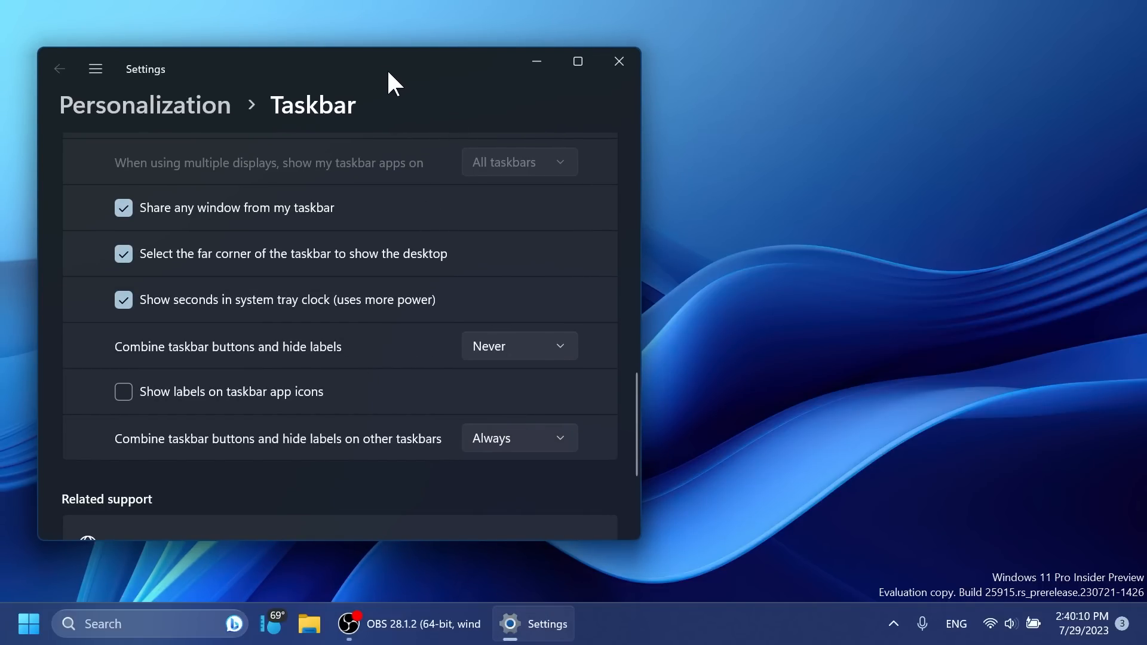
pyautogui.click(617, 60)
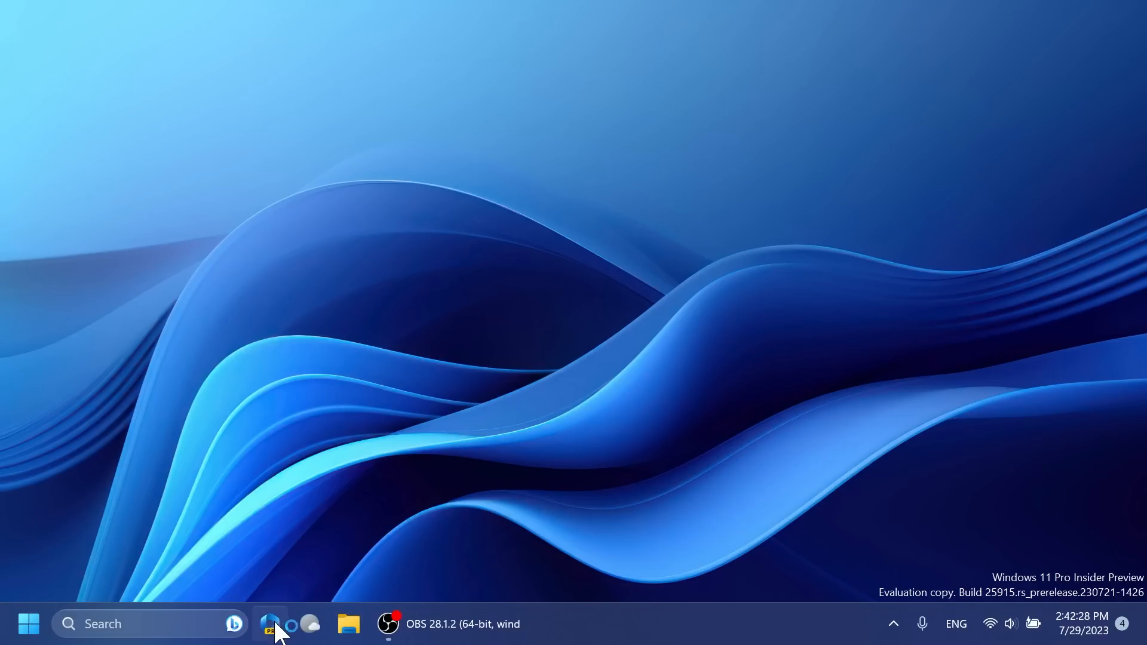
# Open the Windows Copilot pane with Bing Chat, then close it
pyautogui.click(270, 623)
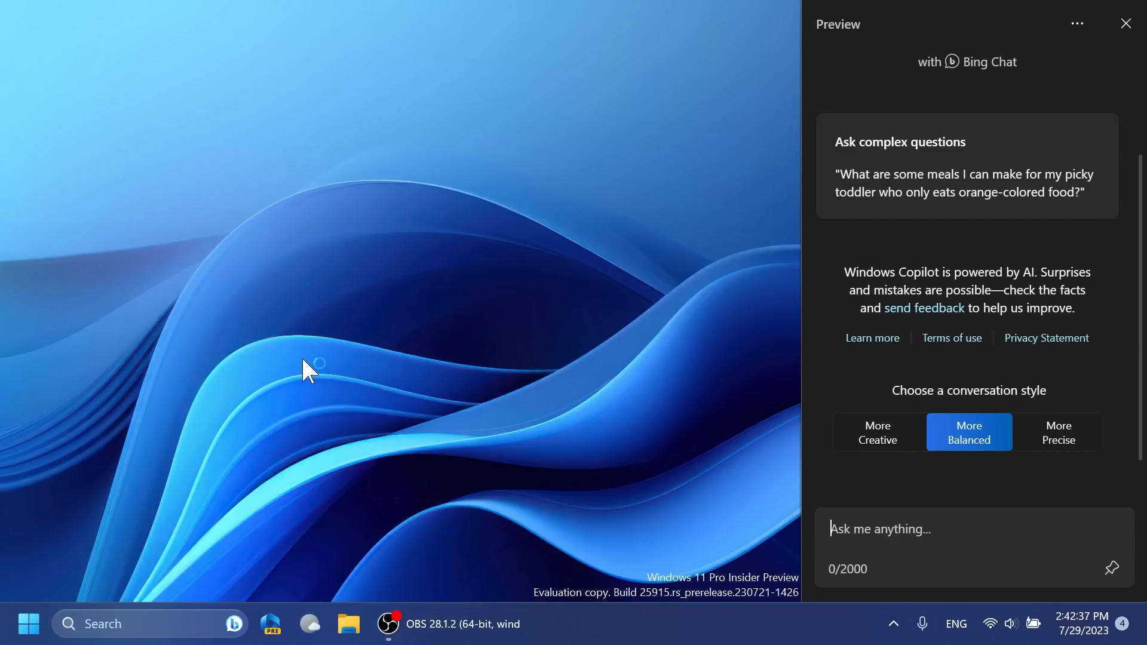
pyautogui.moveTo(453, 289)
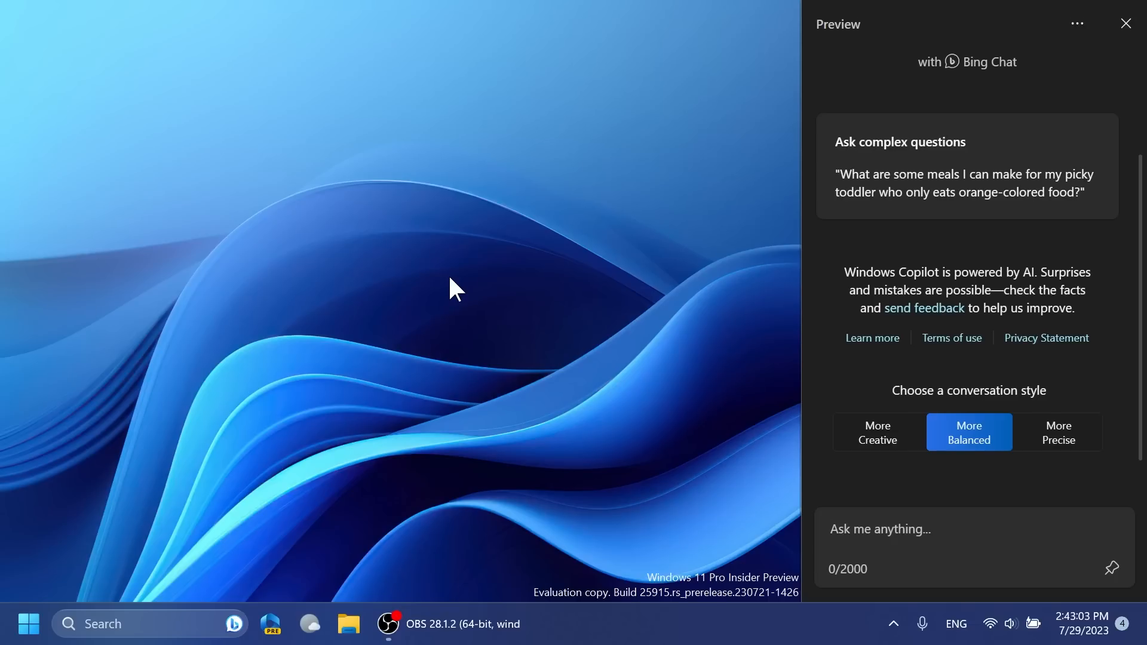
pyautogui.click(878, 529)
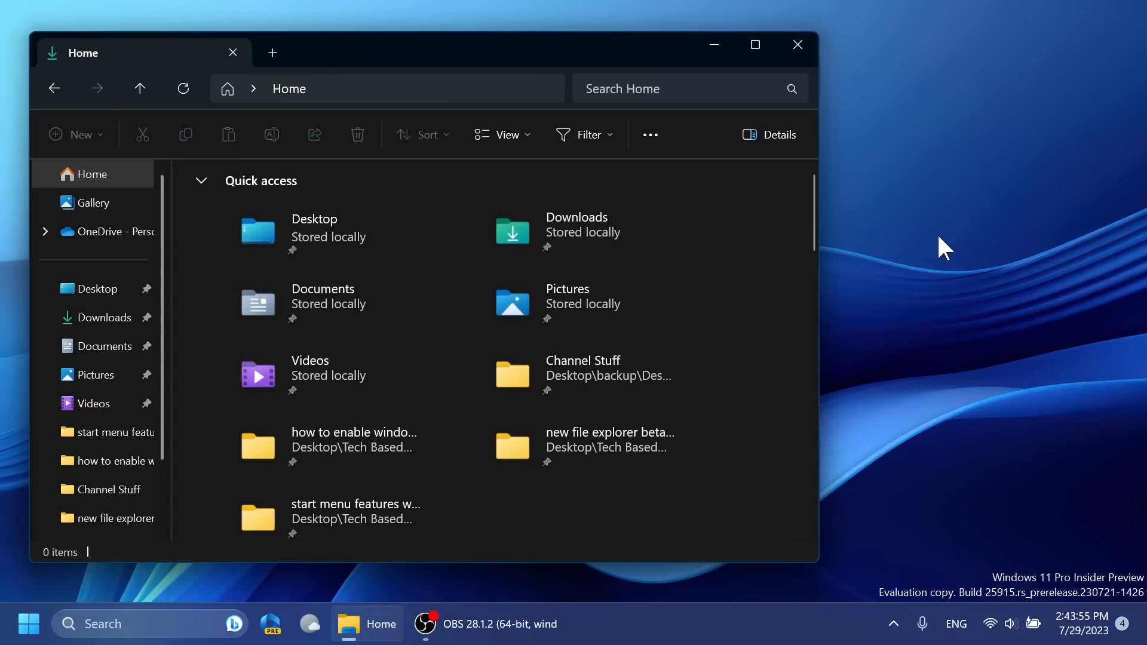
# Close File Explorer, revealing the privacy screen with Presence Sensing set to Yes
pyautogui.click(796, 45)
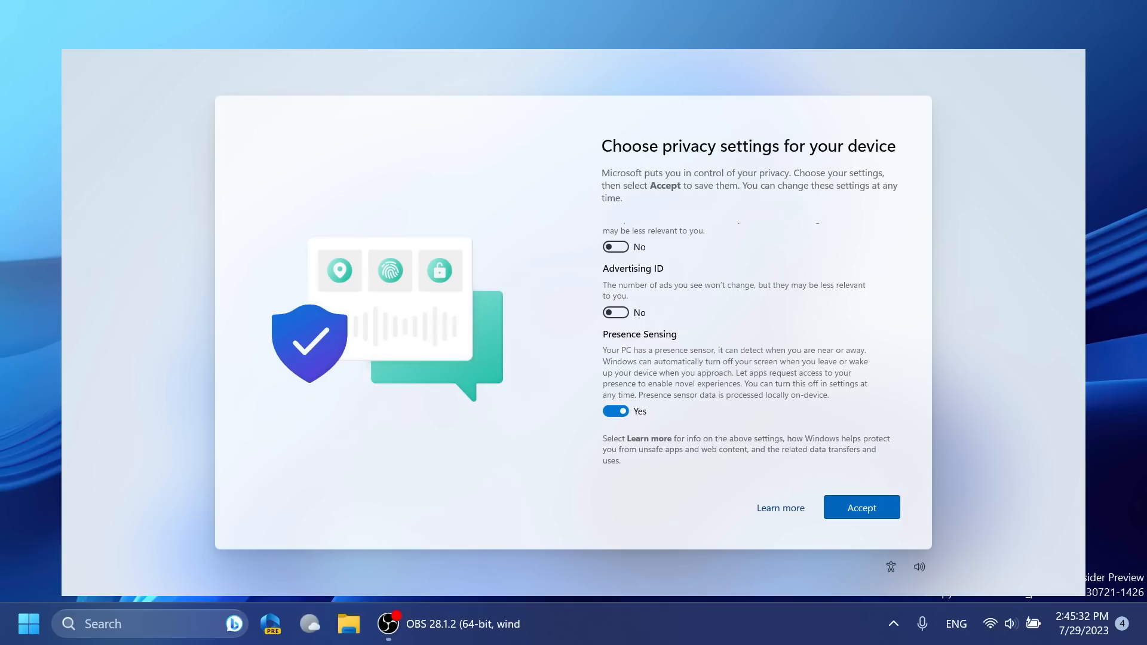
# Accept the privacy settings, search 'remot', and show more options for Remote Desktop Connection
pyautogui.click(861, 507)
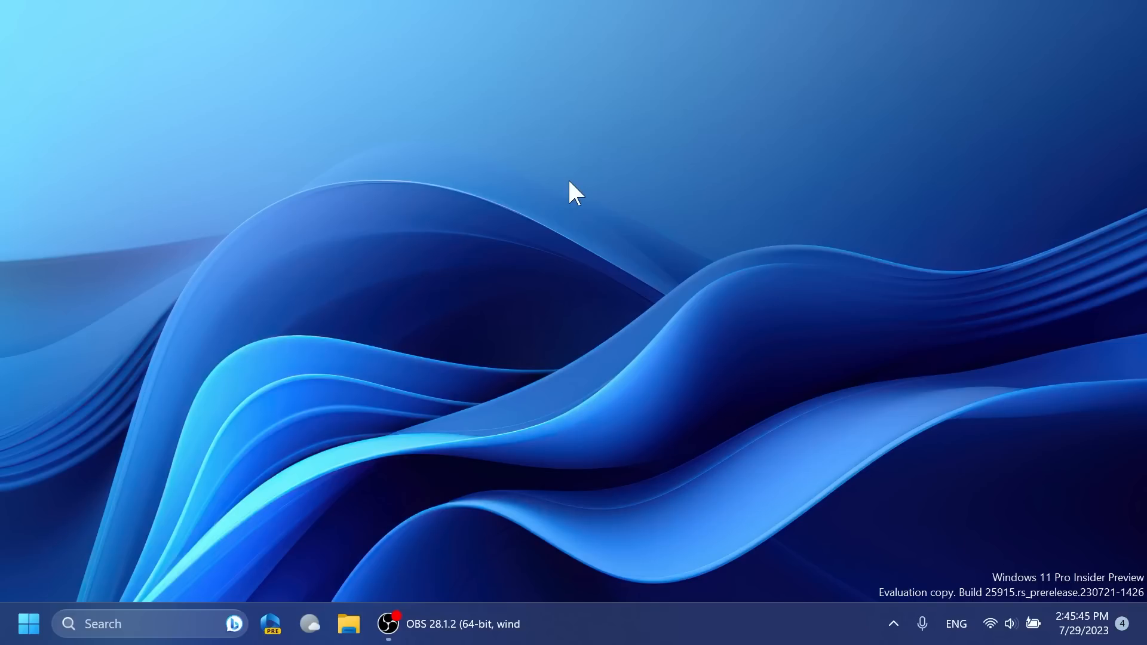
pyautogui.moveTo(469, 327)
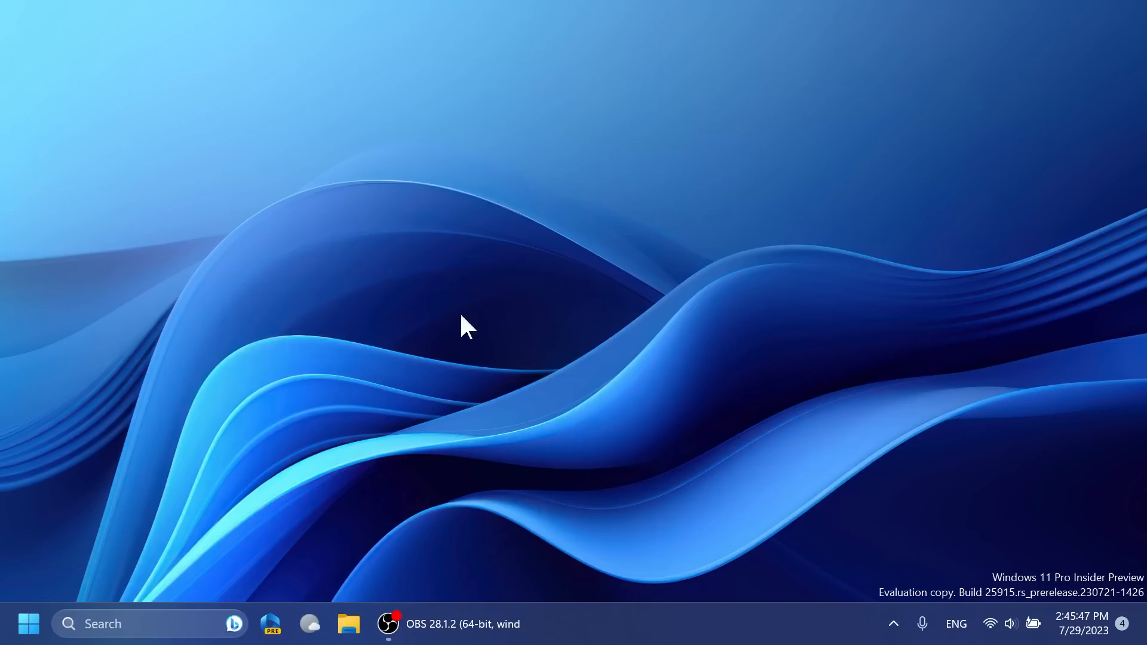
pyautogui.write('remote')
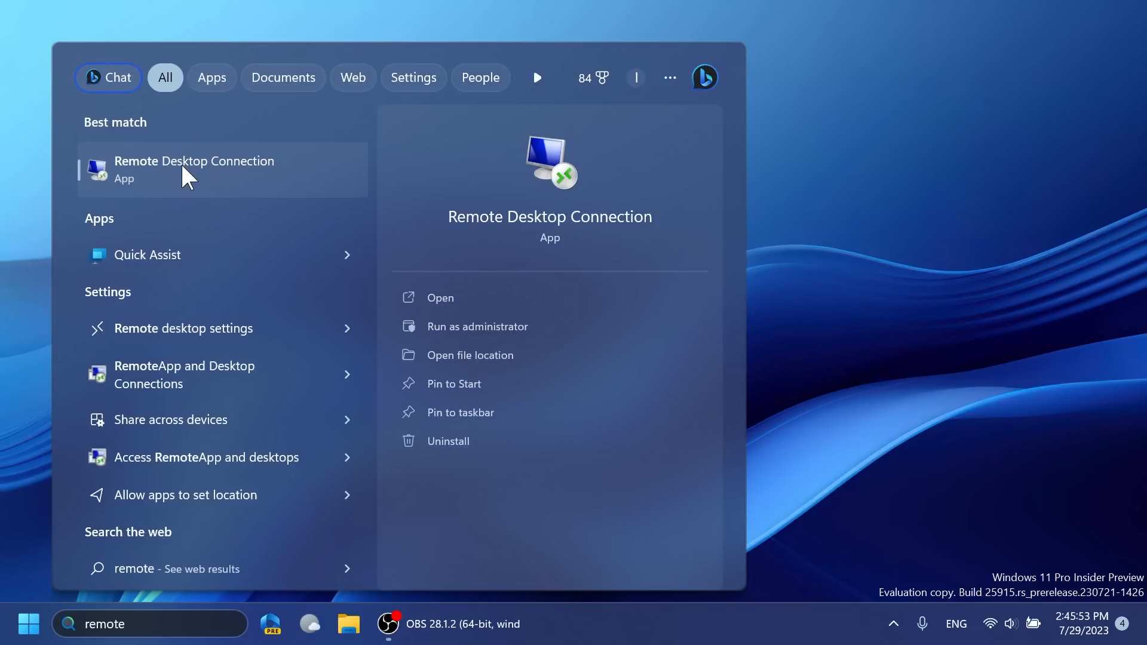
pyautogui.rightClick(193, 169)
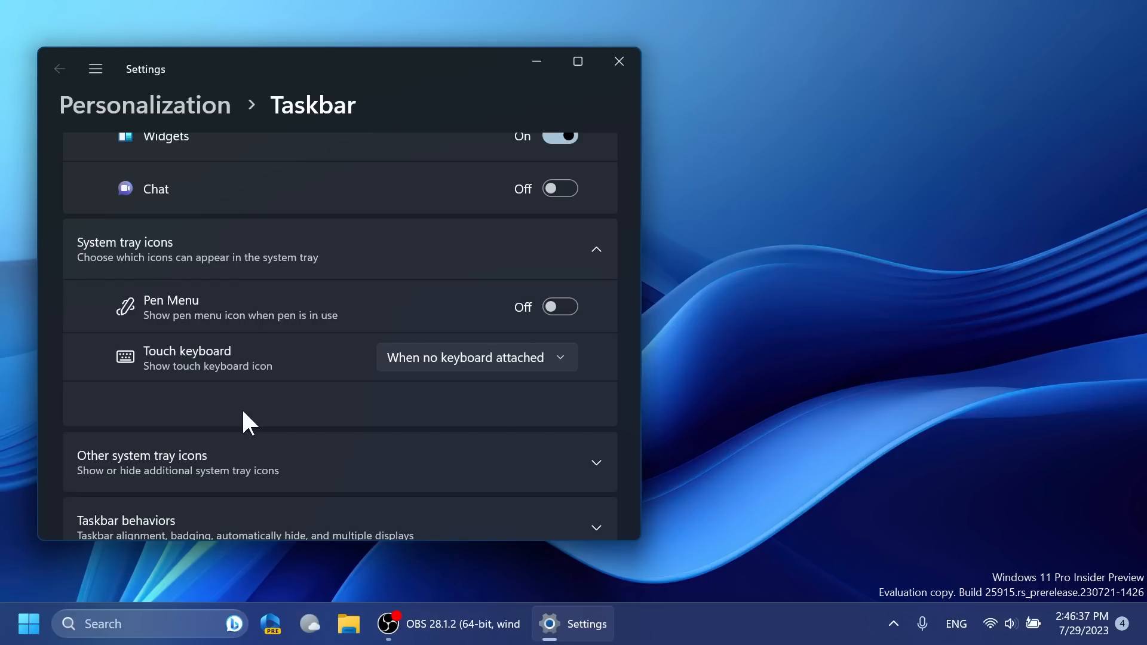
pyautogui.moveTo(242, 417)
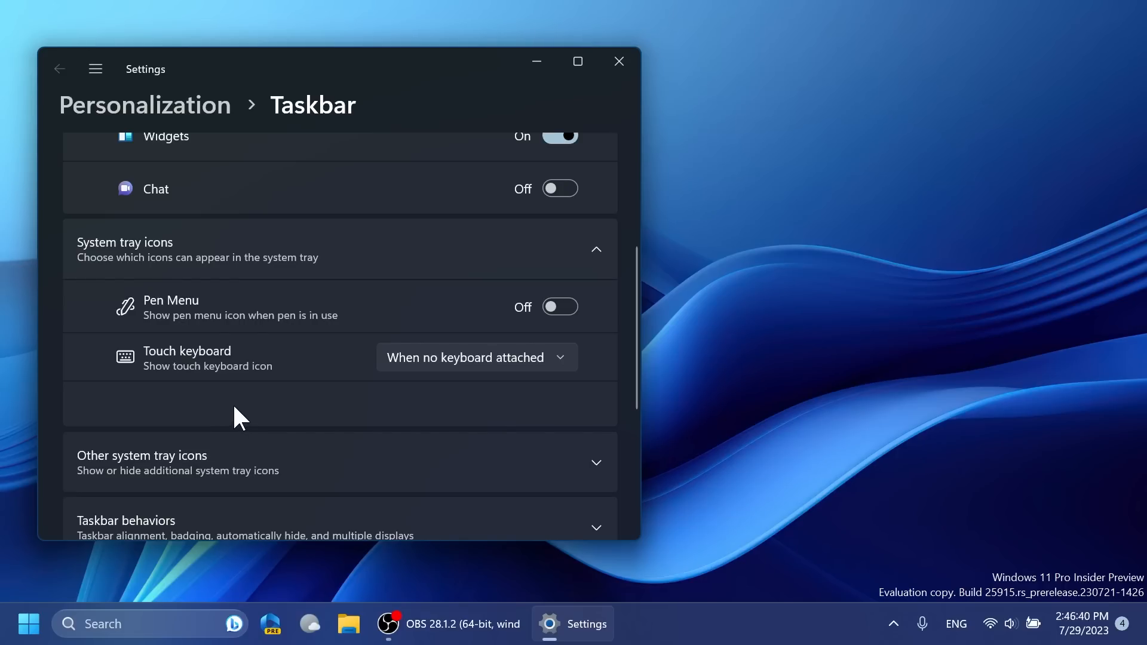
pyautogui.moveTo(618, 62)
pyautogui.write('rege')
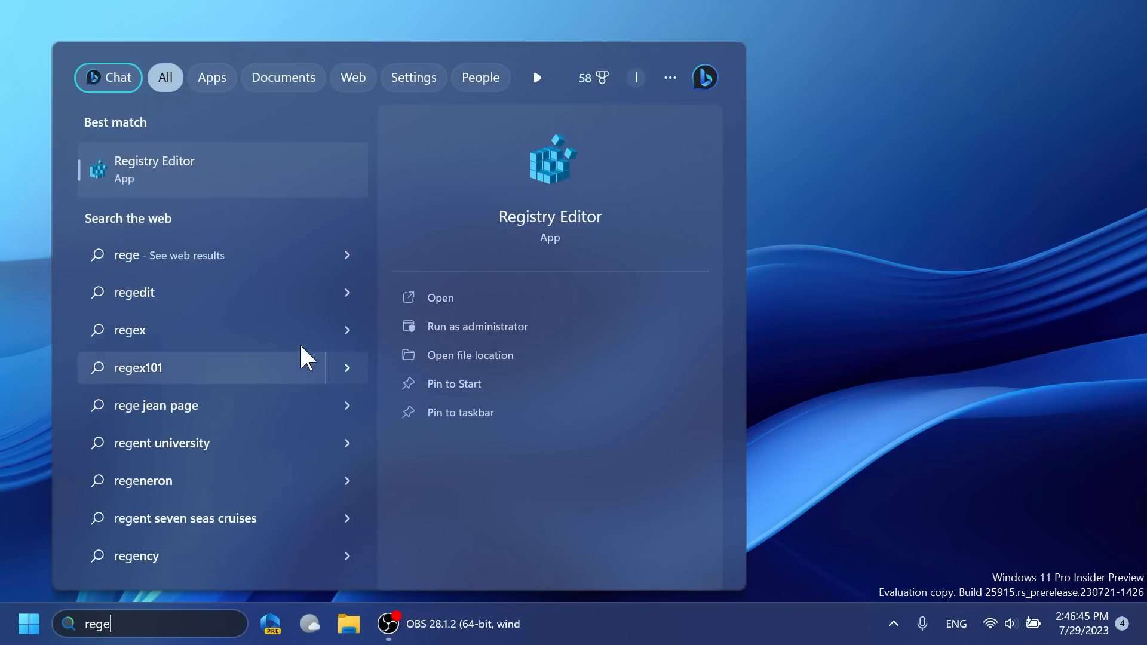
# Run Registry Editor as administrator and open the Touchpad key
pyautogui.rightClick(154, 170)
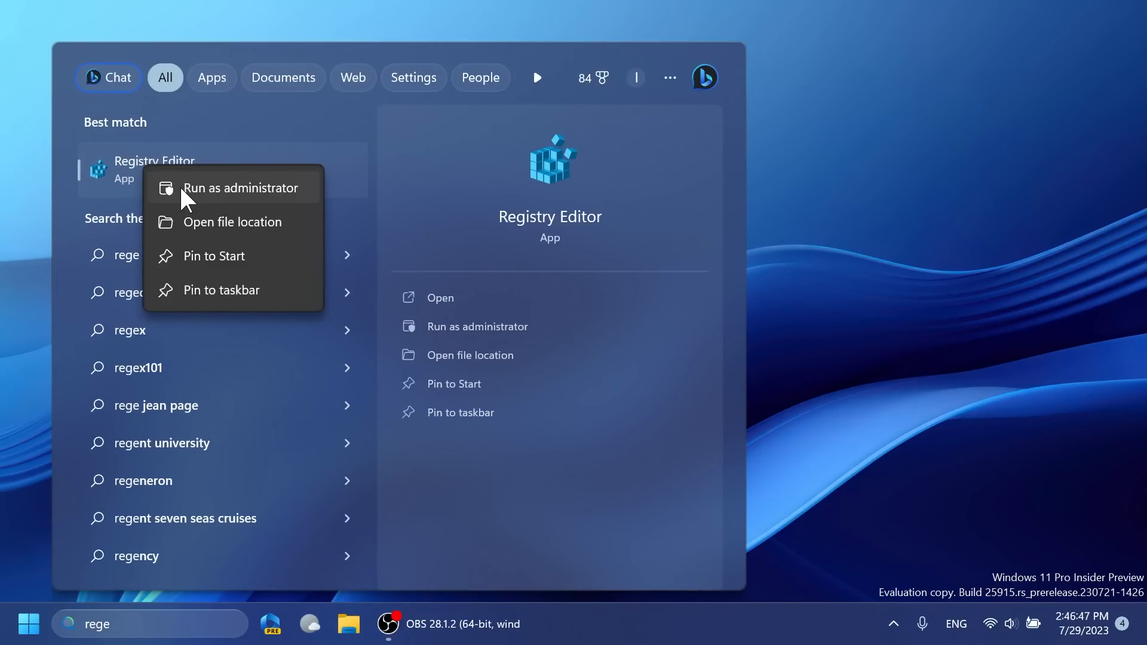
pyautogui.click(242, 187)
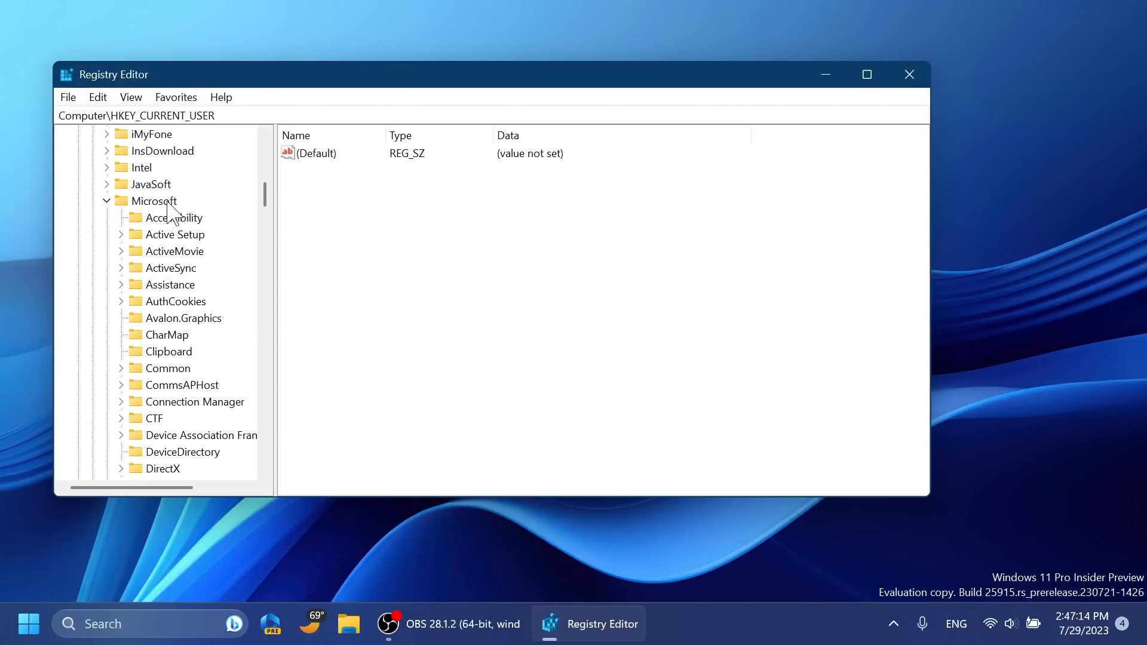
pyautogui.scroll(-3)
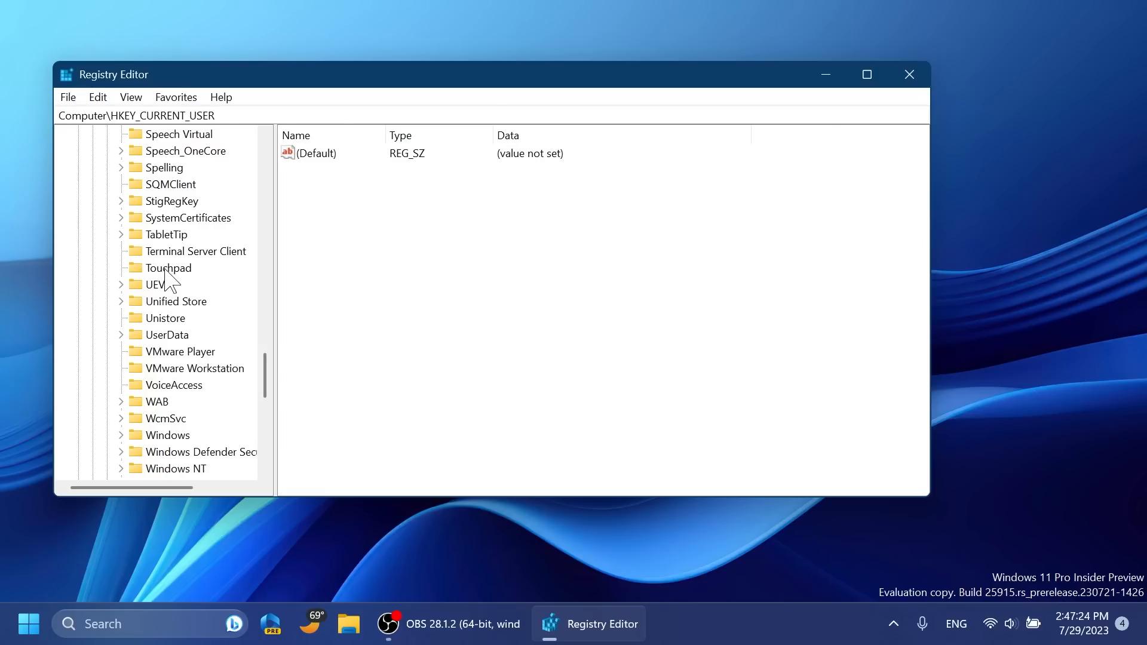
pyautogui.click(167, 268)
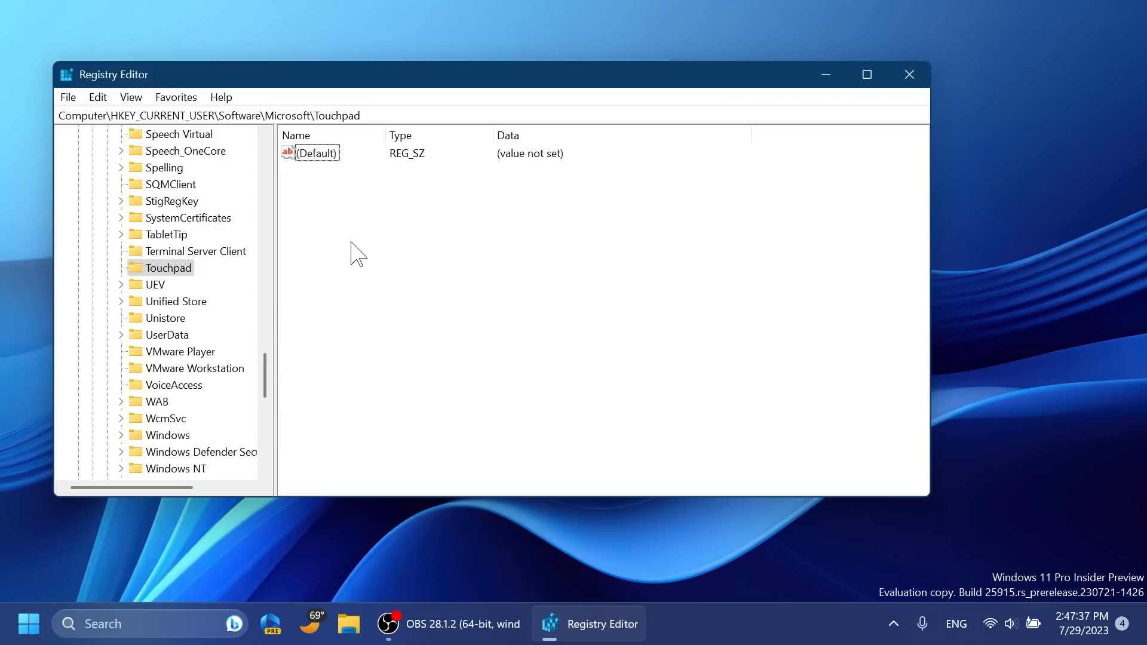
# Create a DWORD (32-bit) value named TouchpadDesiredVisibility with data 1
pyautogui.rightClick(357, 252)
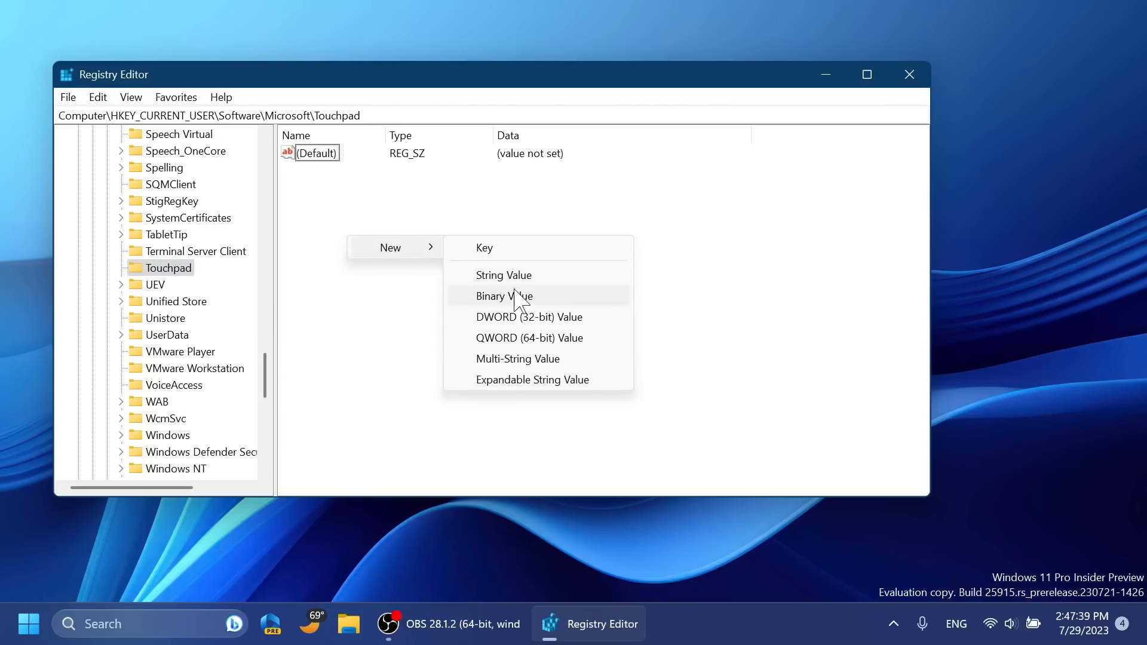
pyautogui.click(528, 317)
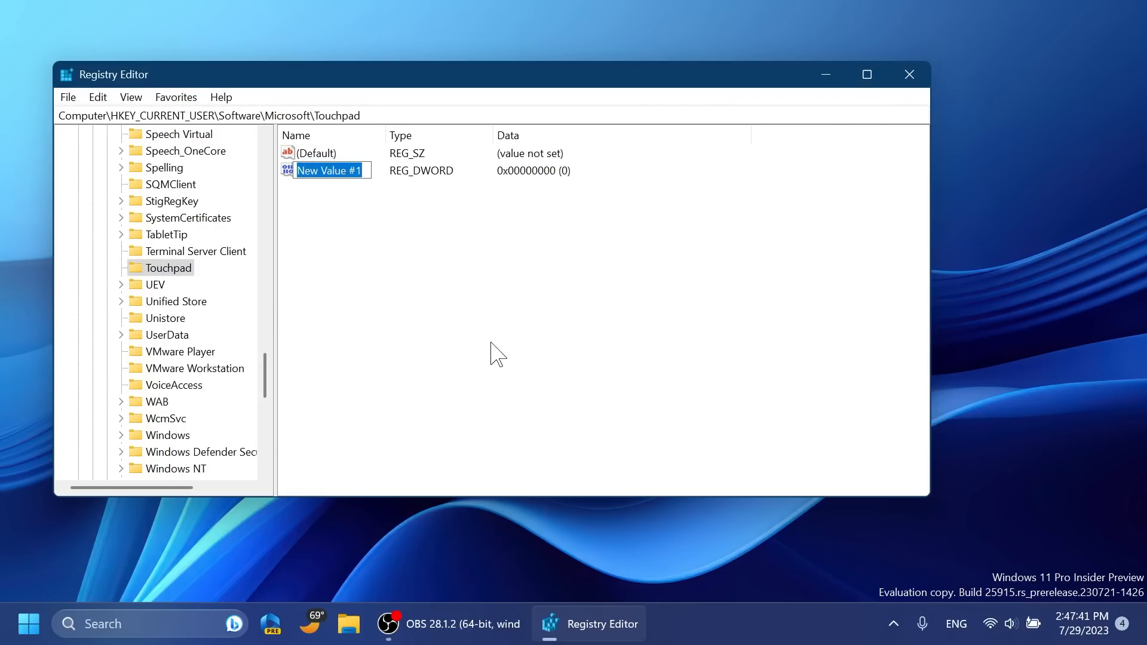
pyautogui.write('TouchpadDesiredVisibility')
pyautogui.write('1')
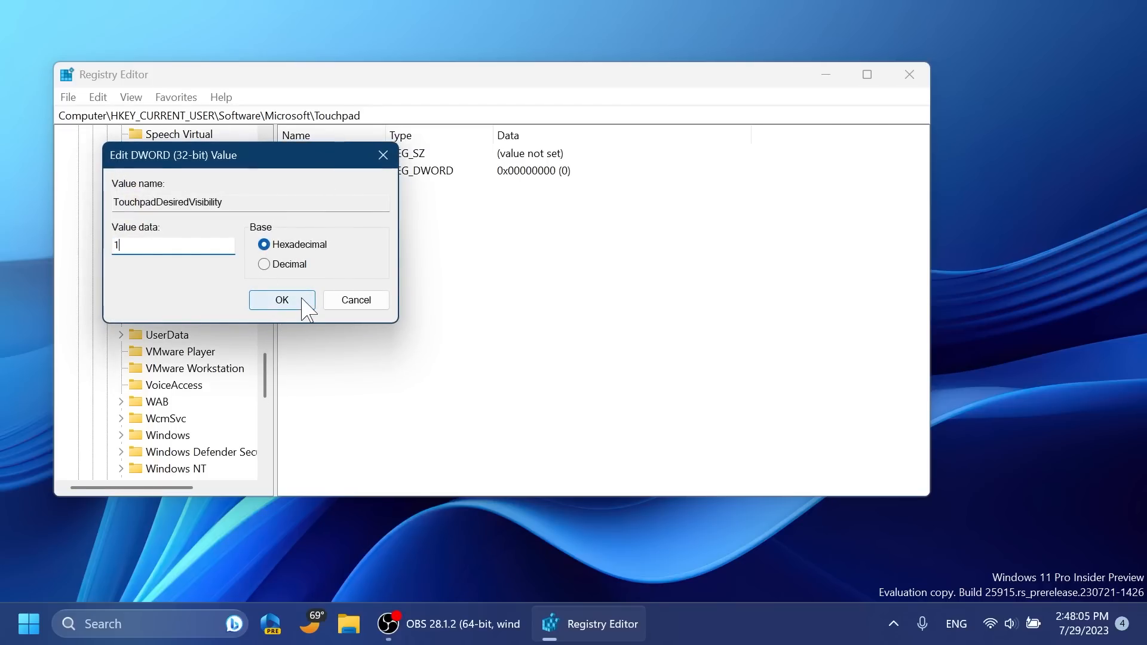
pyautogui.click(281, 300)
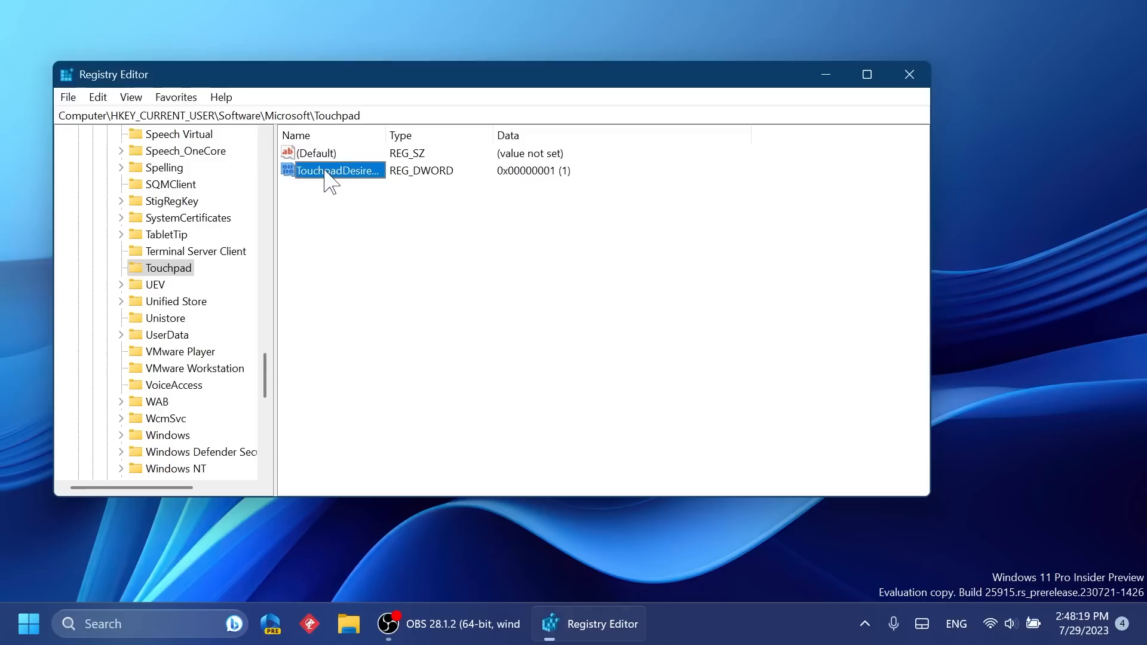
# Change TouchpadDesiredVisibility's data to 0 and close Registry Editor
pyautogui.doubleClick(336, 170)
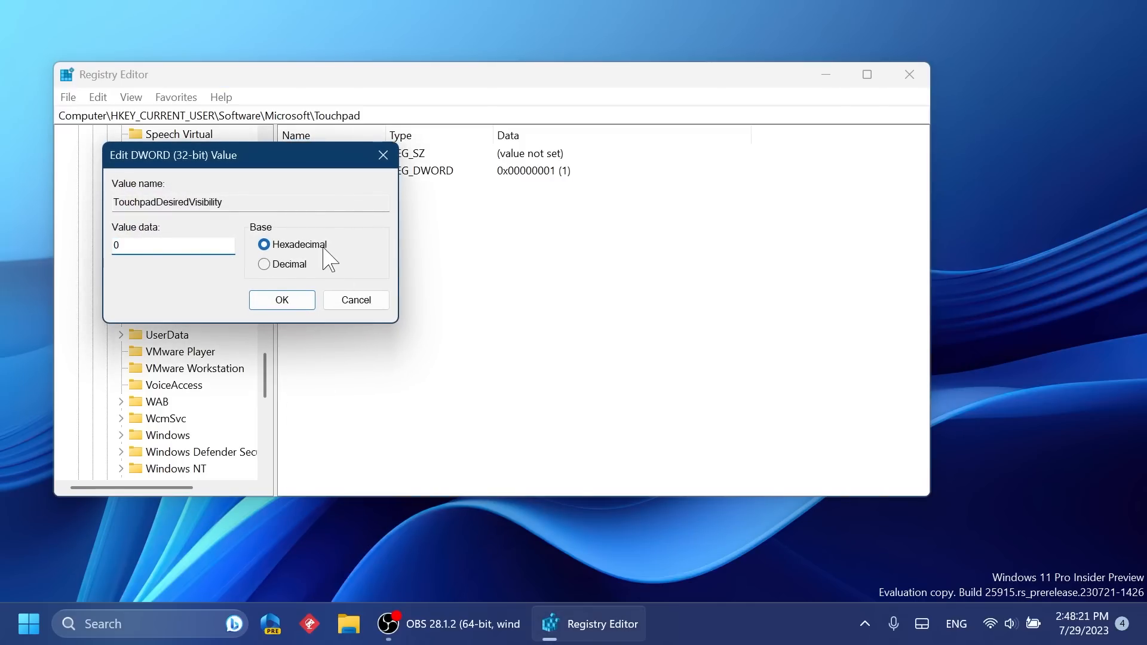
pyautogui.click(282, 299)
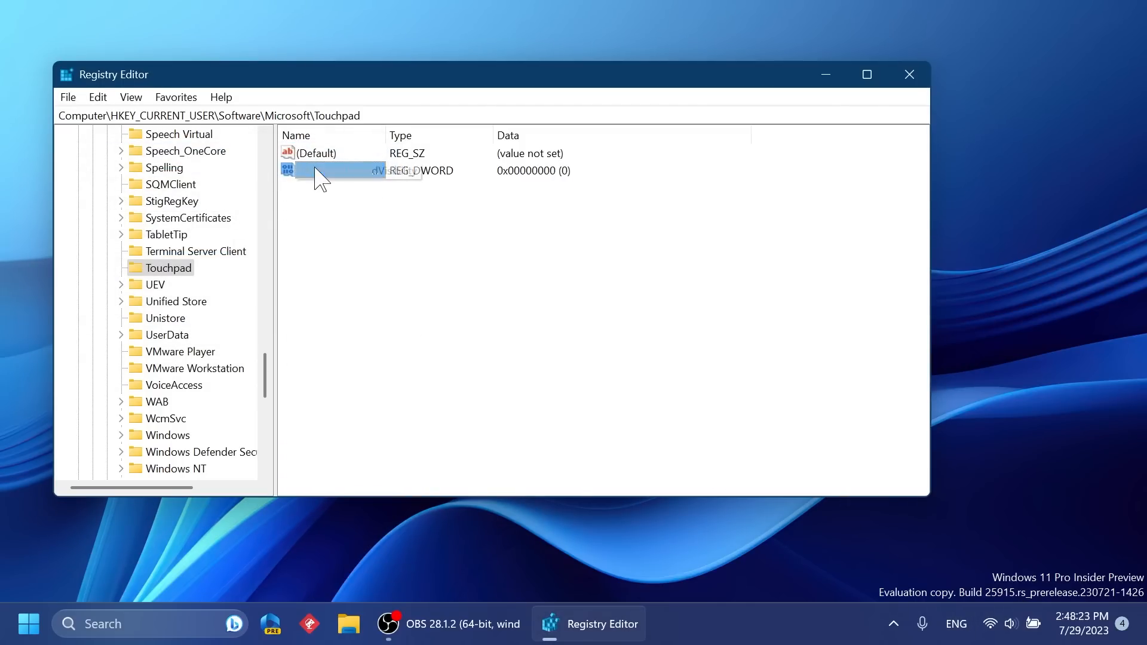
pyautogui.click(908, 74)
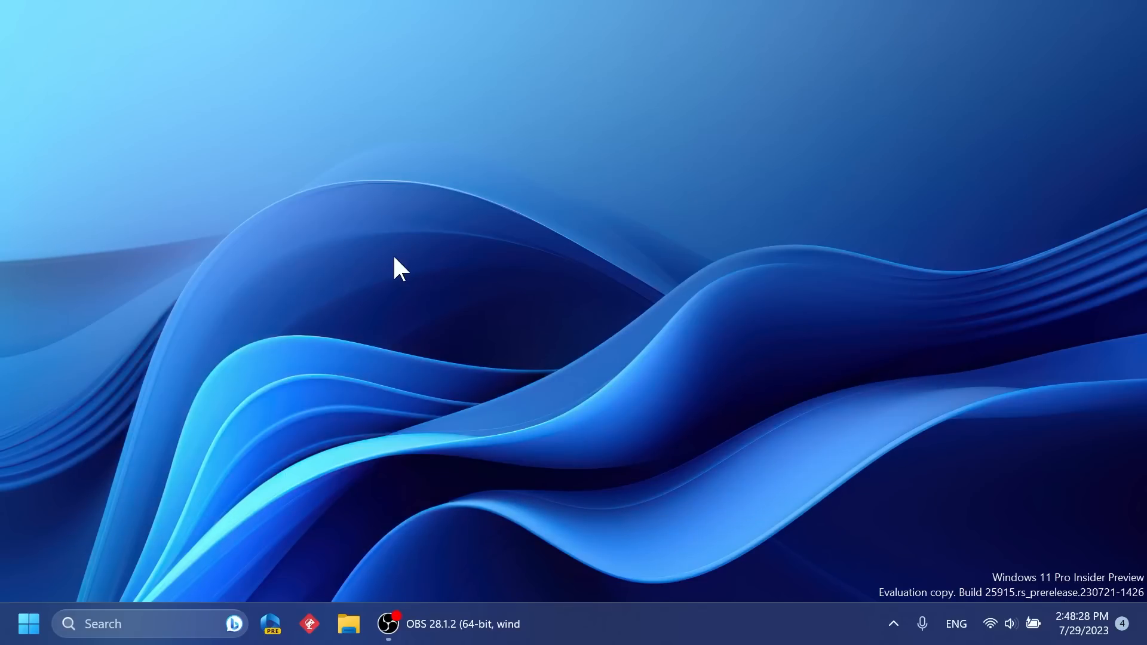